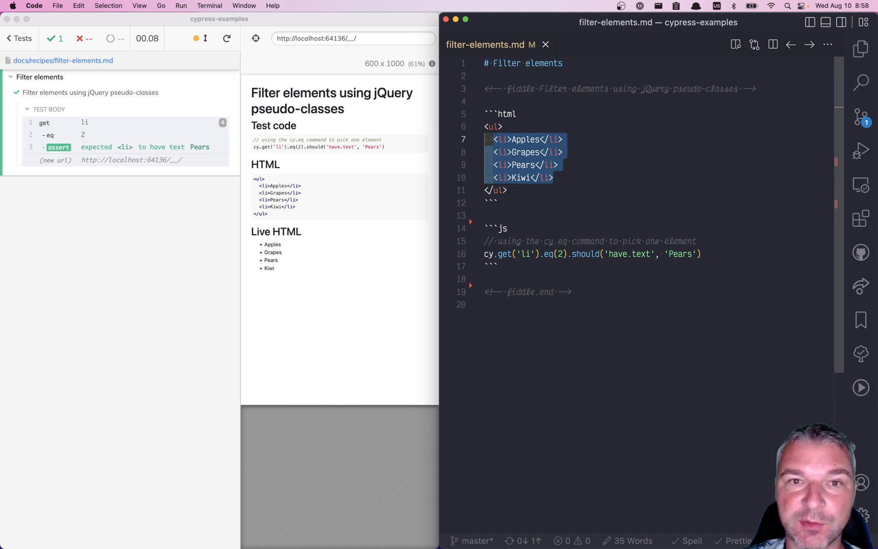
pyautogui.moveTo(541, 215)
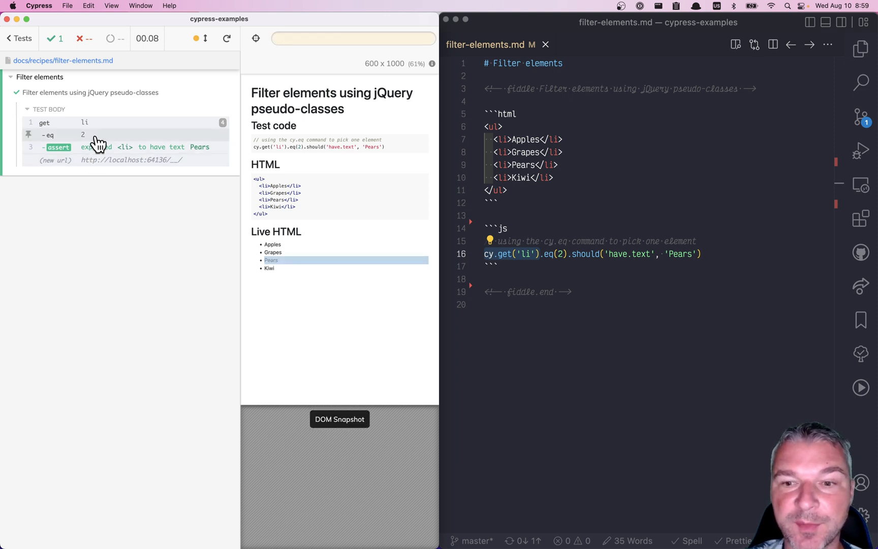
# Step: Check which list item eq(2) picked, then delete the comment line above the test
pyautogui.click(597, 267)
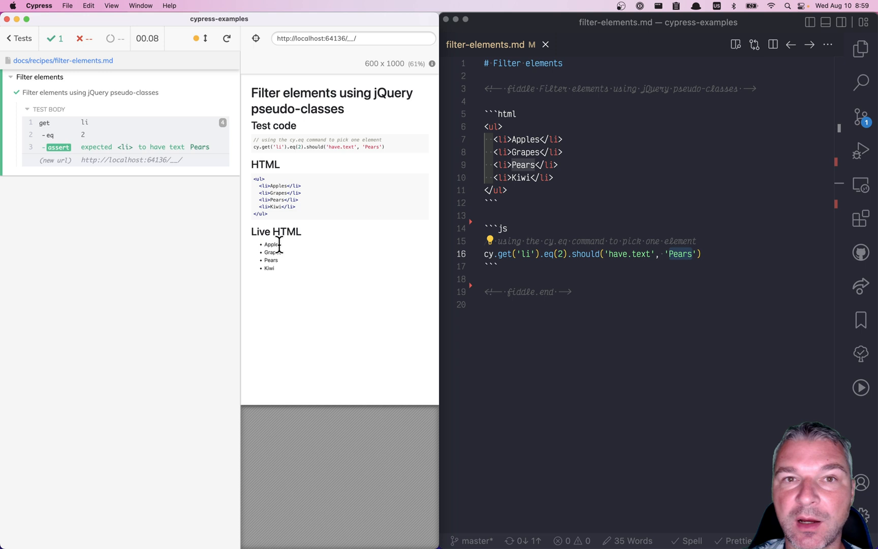
pyautogui.moveTo(266, 251)
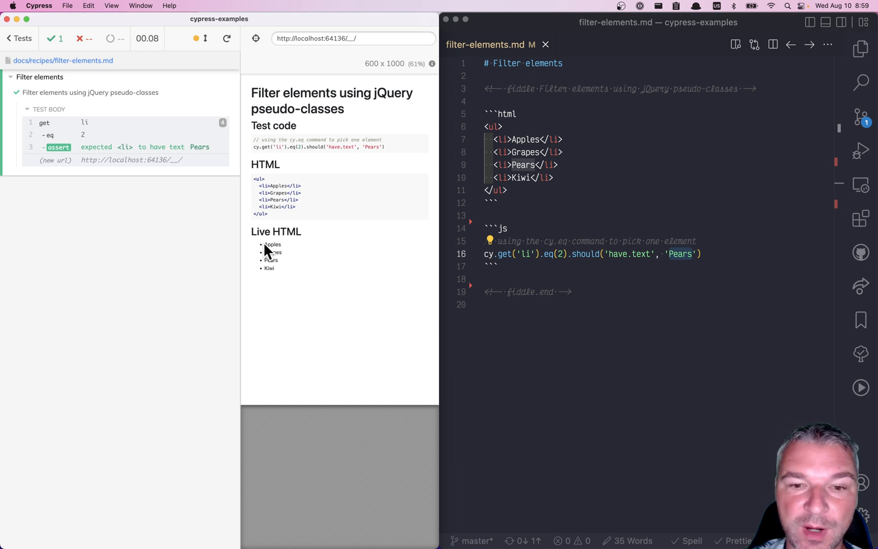
pyautogui.moveTo(292, 298)
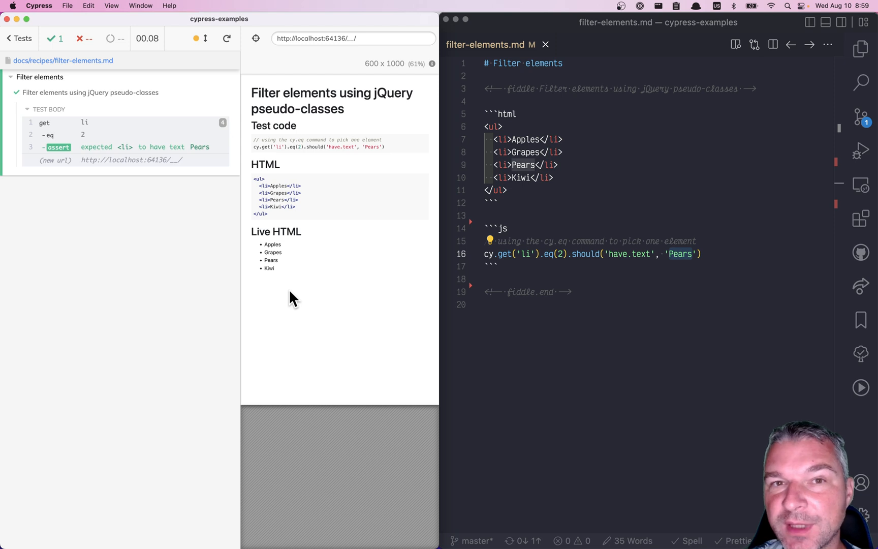
pyautogui.click(538, 253)
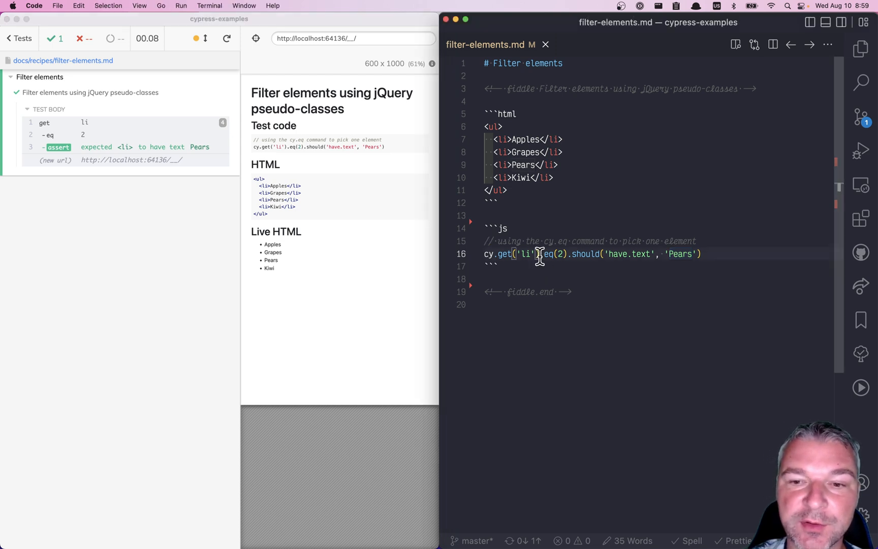
pyautogui.press('Backspace')
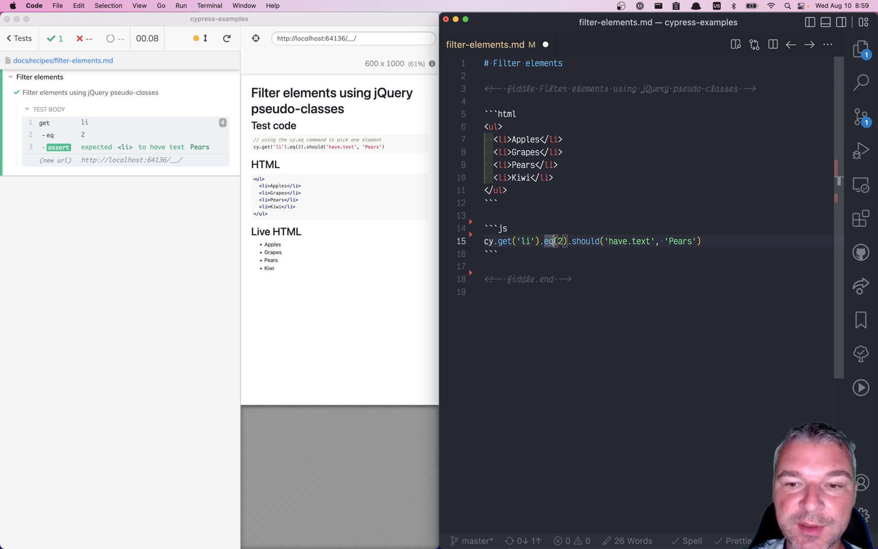
# Step: Replace .eq(2) with .filter(':odd') and assert should('have.length', 2)
pyautogui.write('filter()')
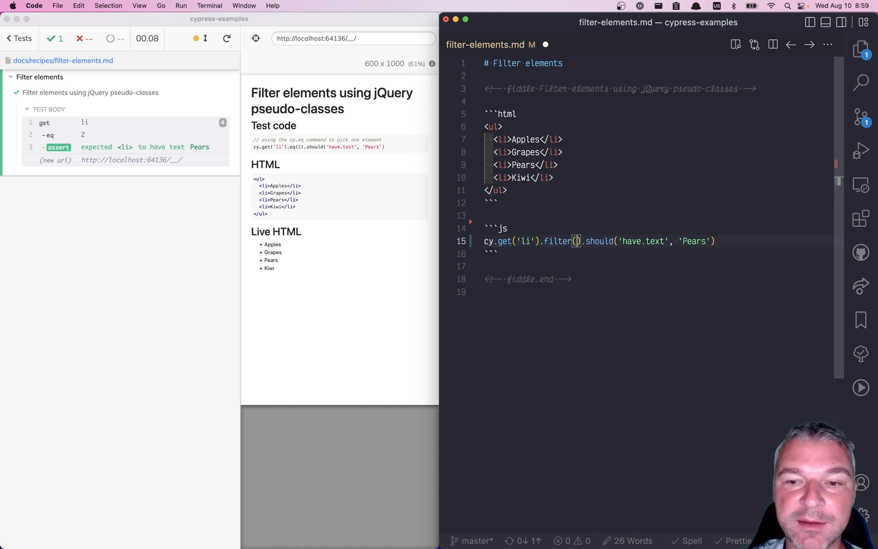
pyautogui.write("''")
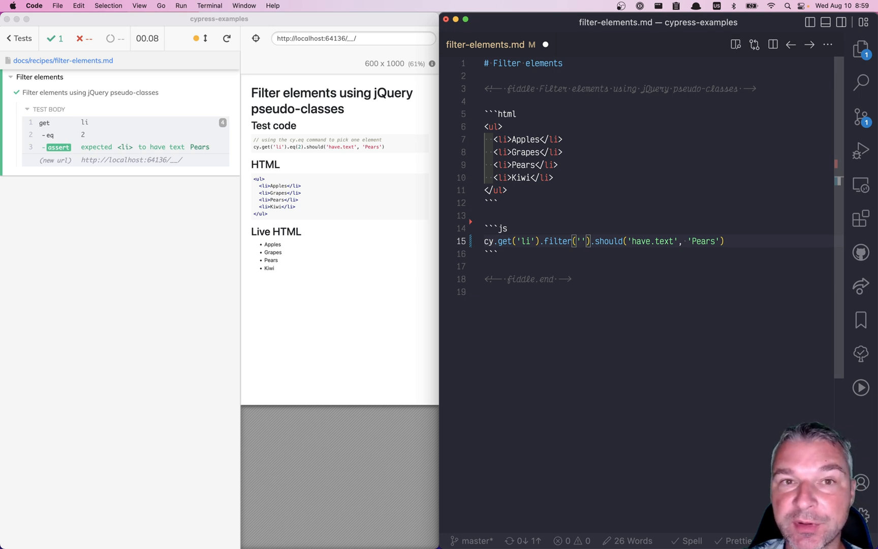
pyautogui.write(':')
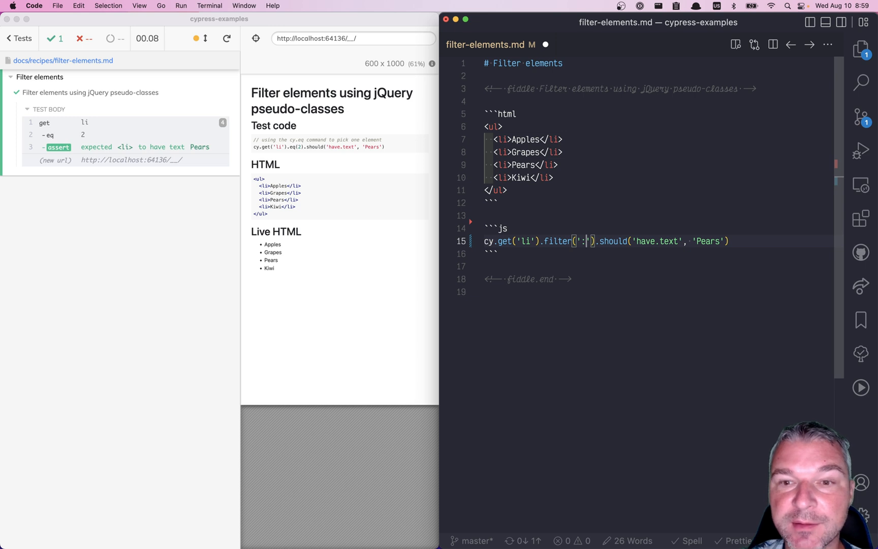
pyautogui.write('odd')
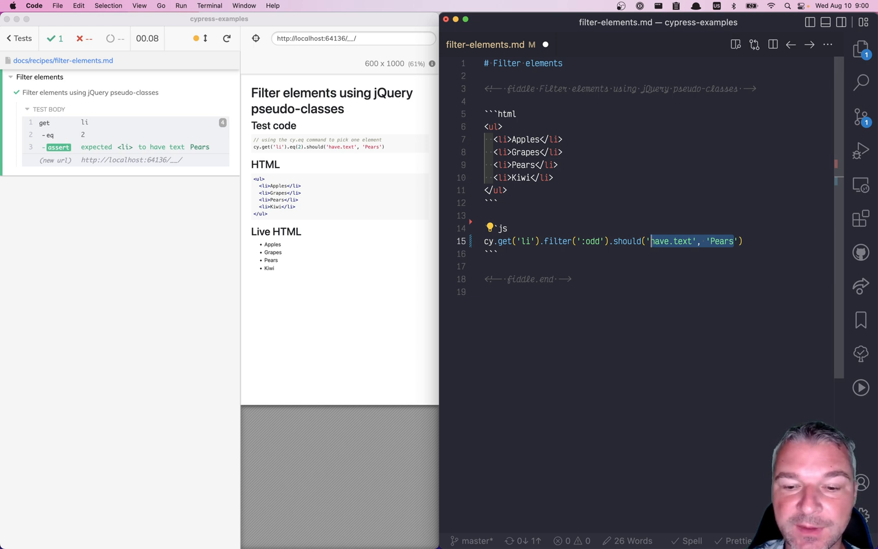
pyautogui.write("have.length', 2")
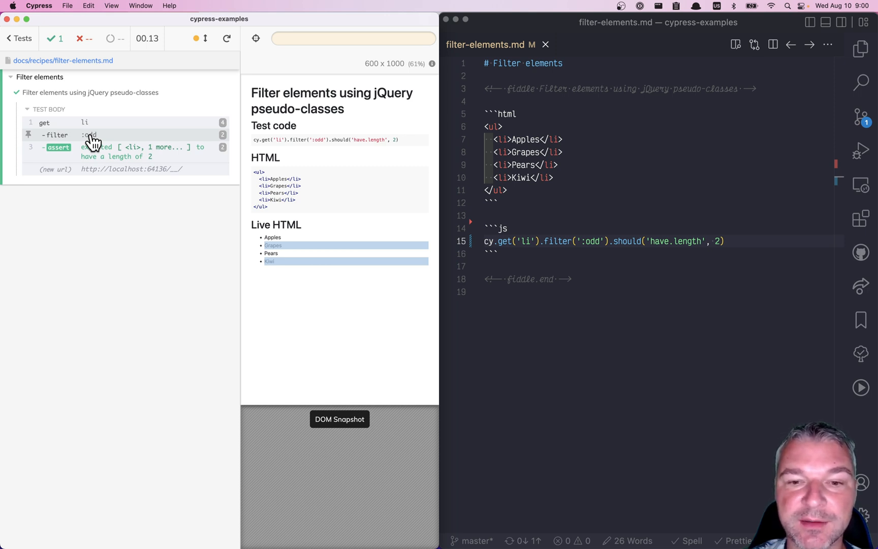
pyautogui.moveTo(165, 146)
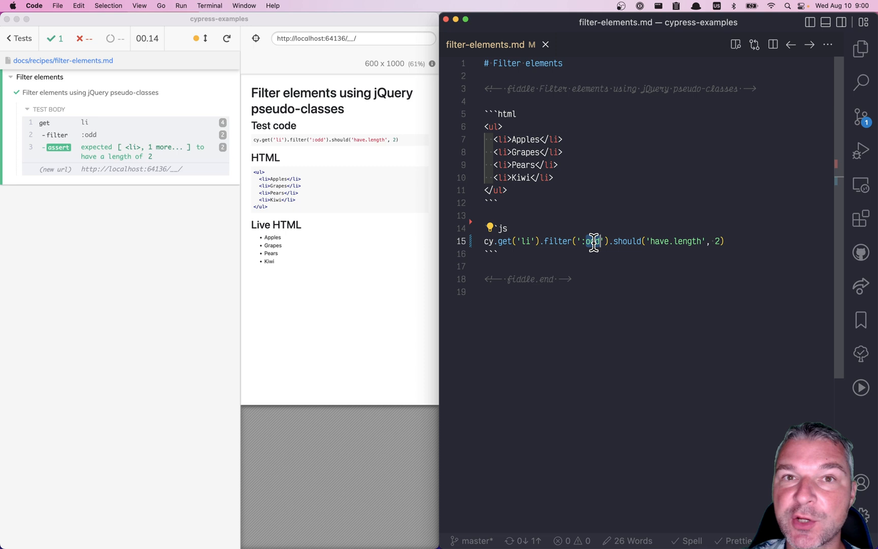
# Step: Swap the filter argument ':odd' for ':even', keeping the two-item length check
pyautogui.write(':even')
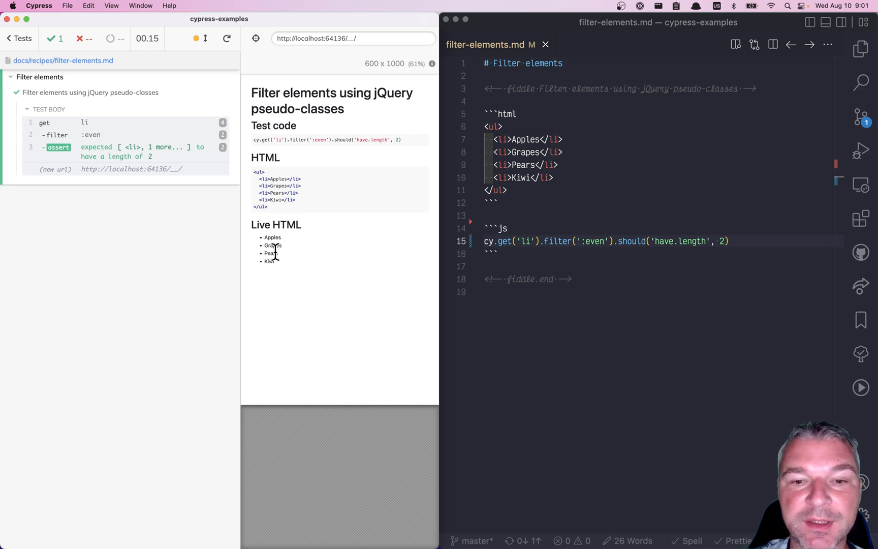
pyautogui.click(596, 241)
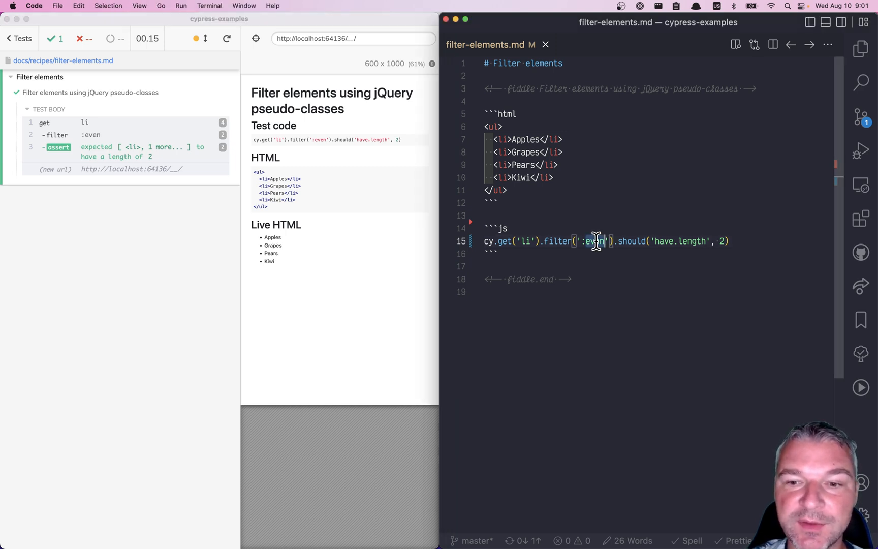
# Step: Set the filter argument to ':eq(1), :eq(2)' to match Grapes and Pears
pyautogui.write(':eq')
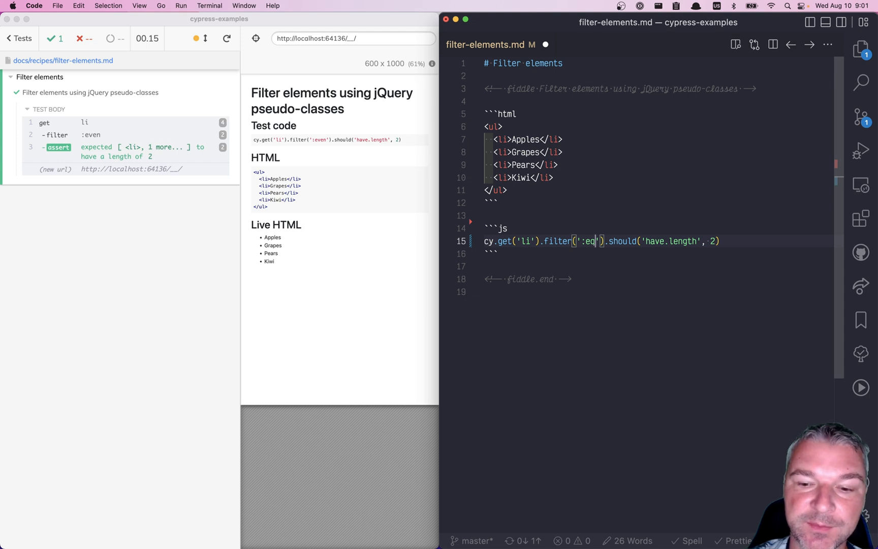
pyautogui.write('()')
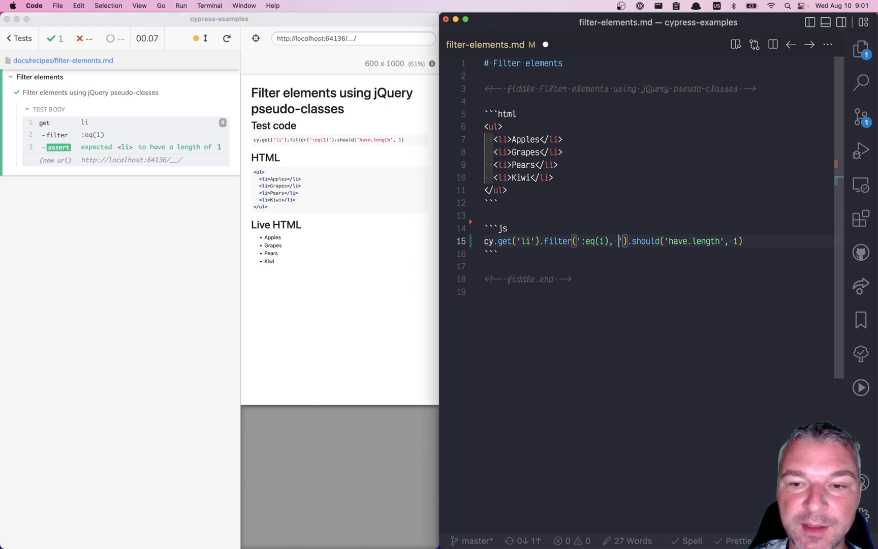
pyautogui.write(':eq(2')
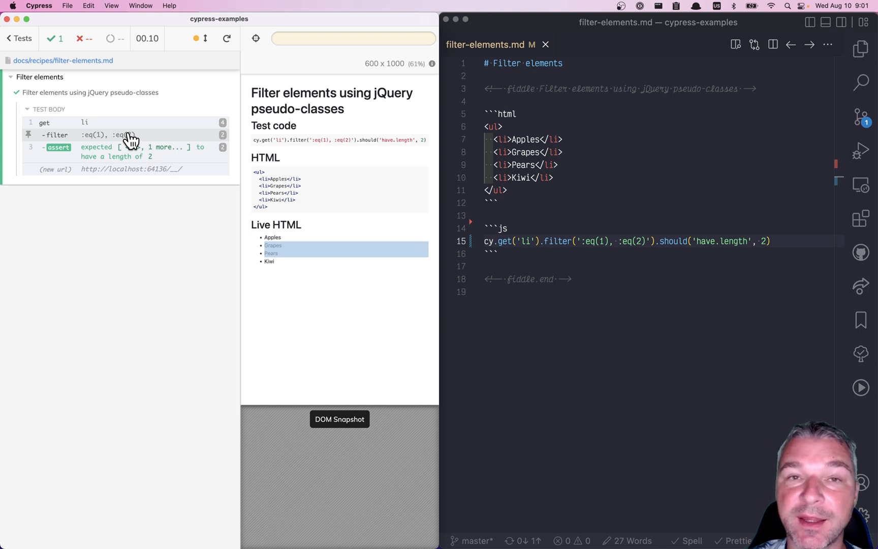
pyautogui.moveTo(157, 336)
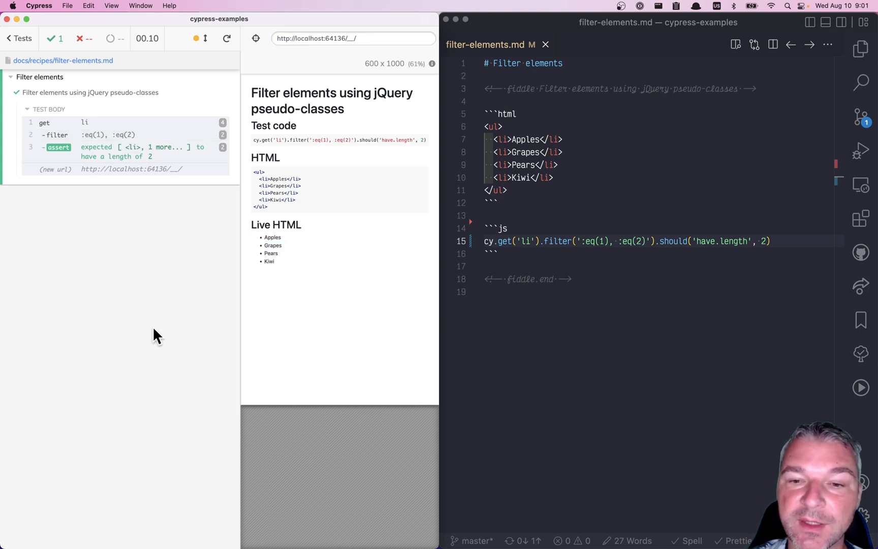
pyautogui.moveTo(620, 308)
pyautogui.write('gt')
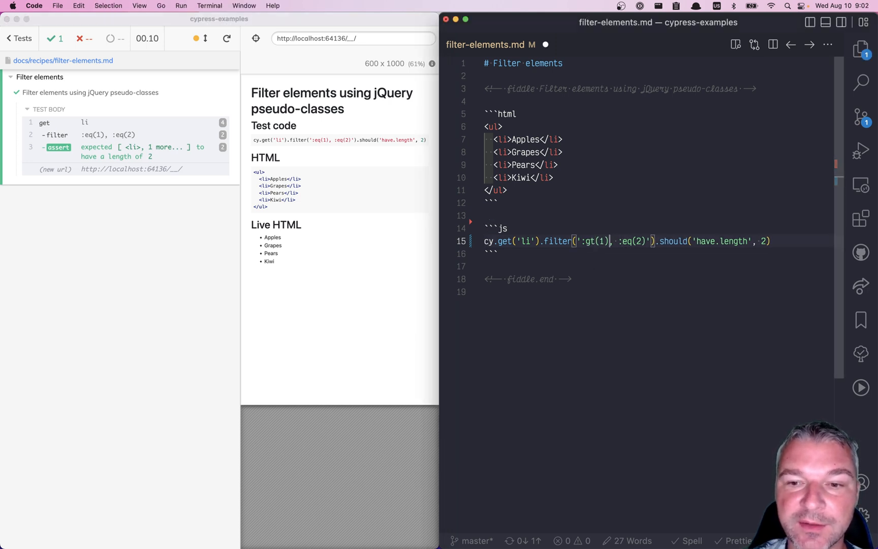
# Step: Trim the selector to ':gt(1)', then change it to ':lt(2)'
pyautogui.press('Backspace')
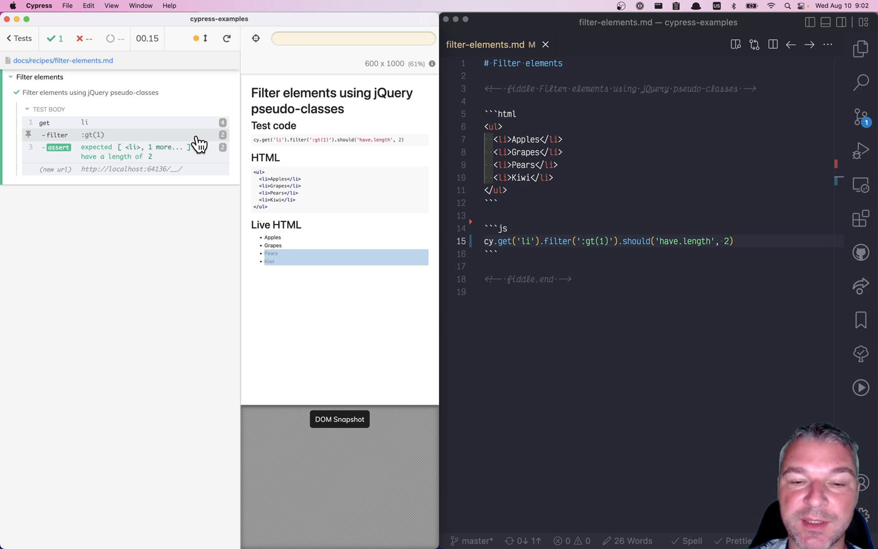
pyautogui.moveTo(606, 264)
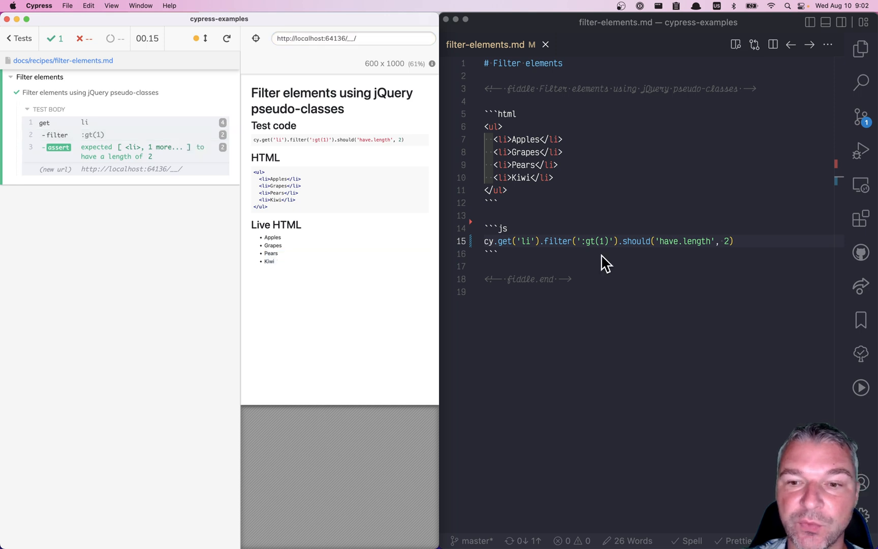
pyautogui.click(591, 240)
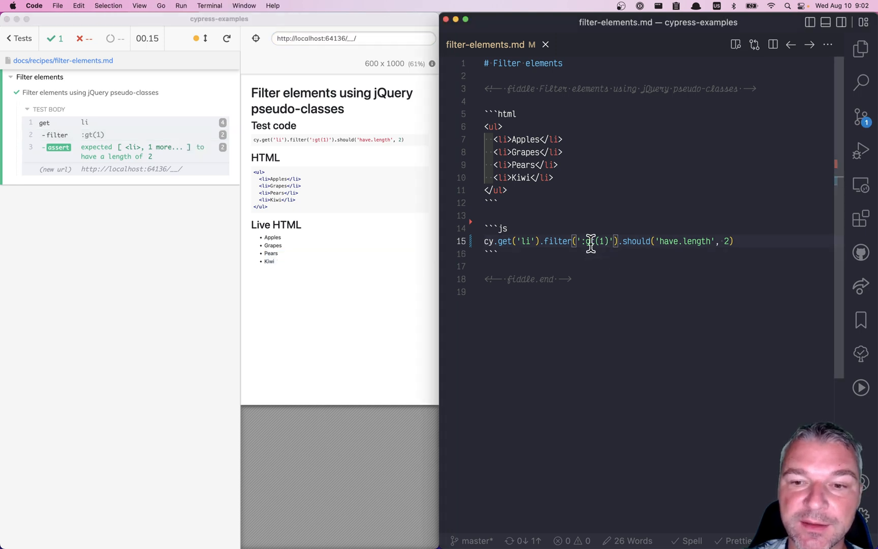
pyautogui.write('lt')
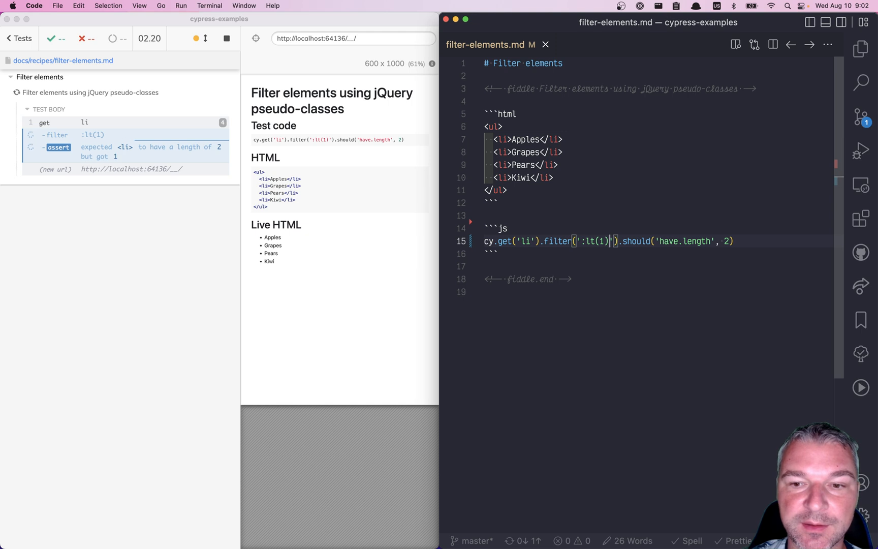
pyautogui.write('2')
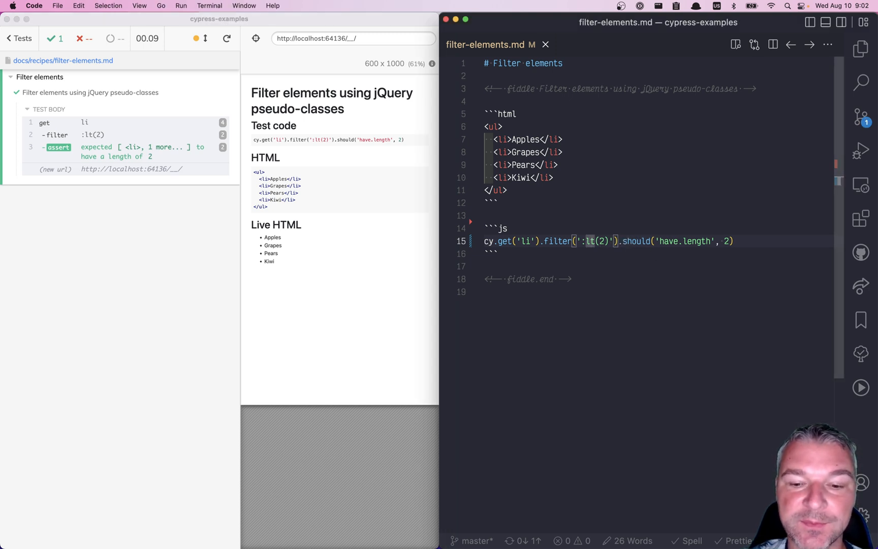
# Step: Chain .filter(':gt(0)') then .filter(':lt(2)') to match the middle two list items
pyautogui.write('gt')
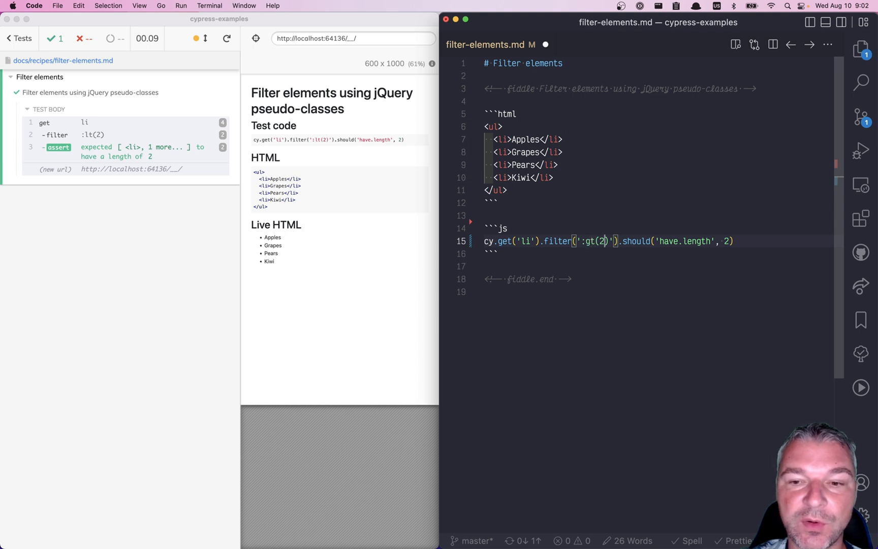
pyautogui.write('1')
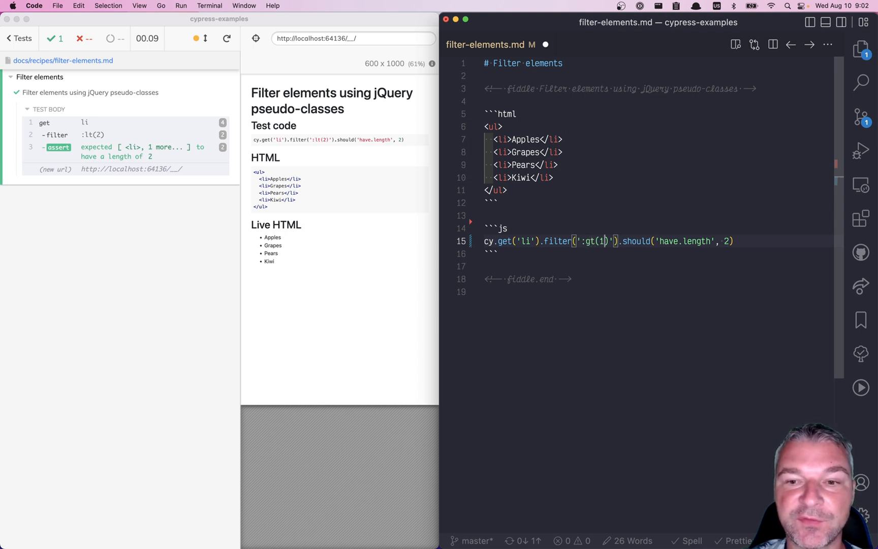
pyautogui.write('0)')
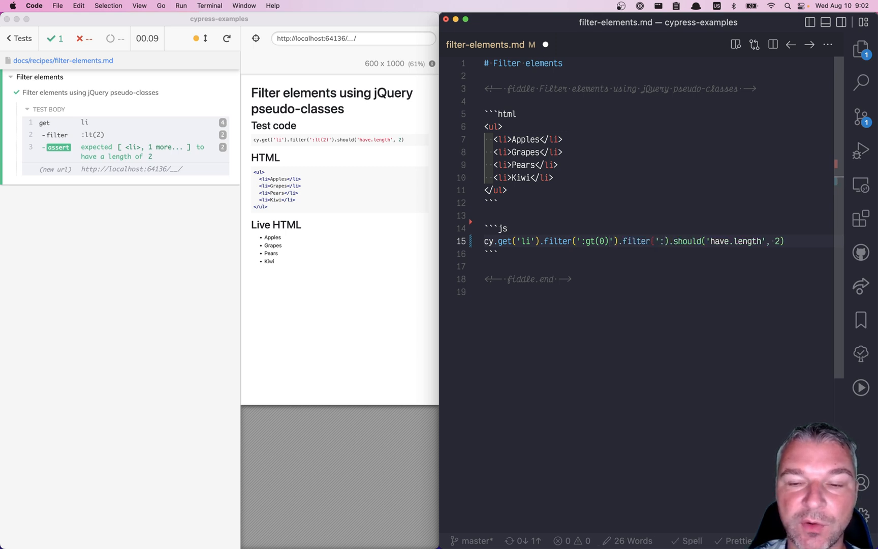
pyautogui.write('lt(')
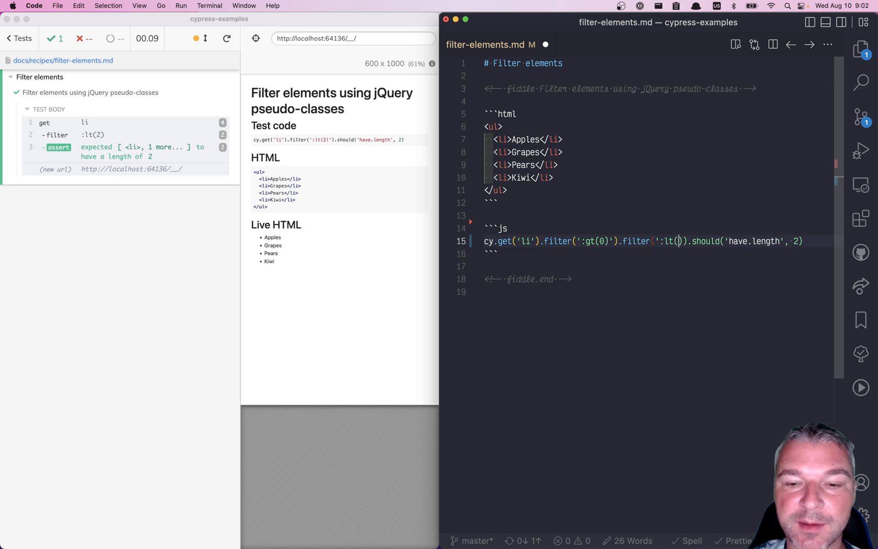
pyautogui.write("2)')")
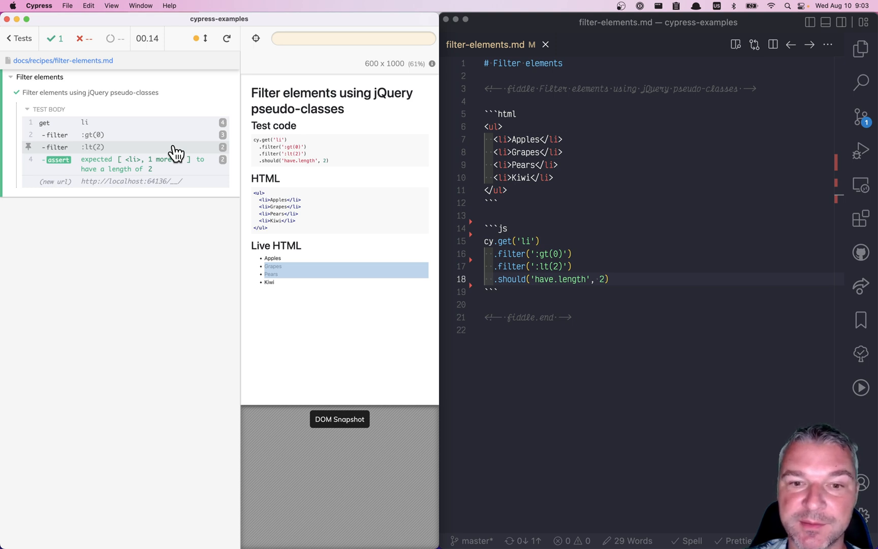
pyautogui.moveTo(218, 273)
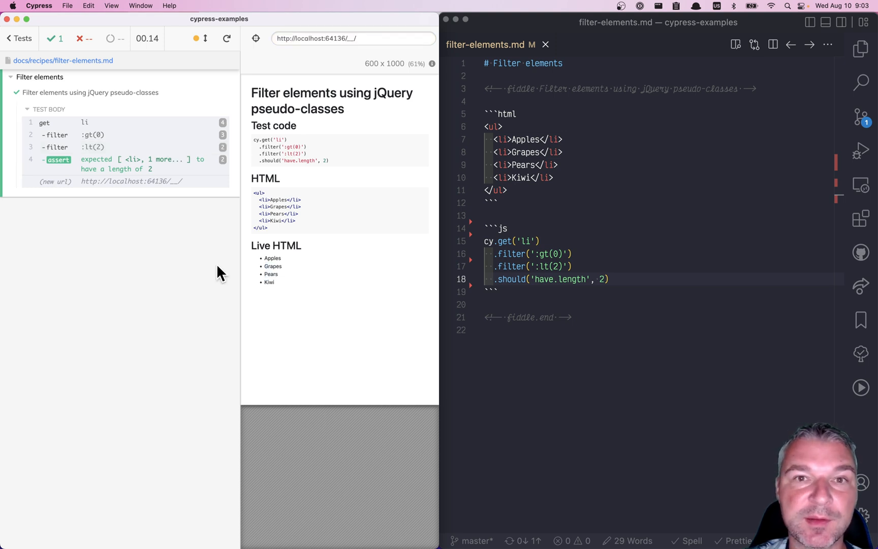